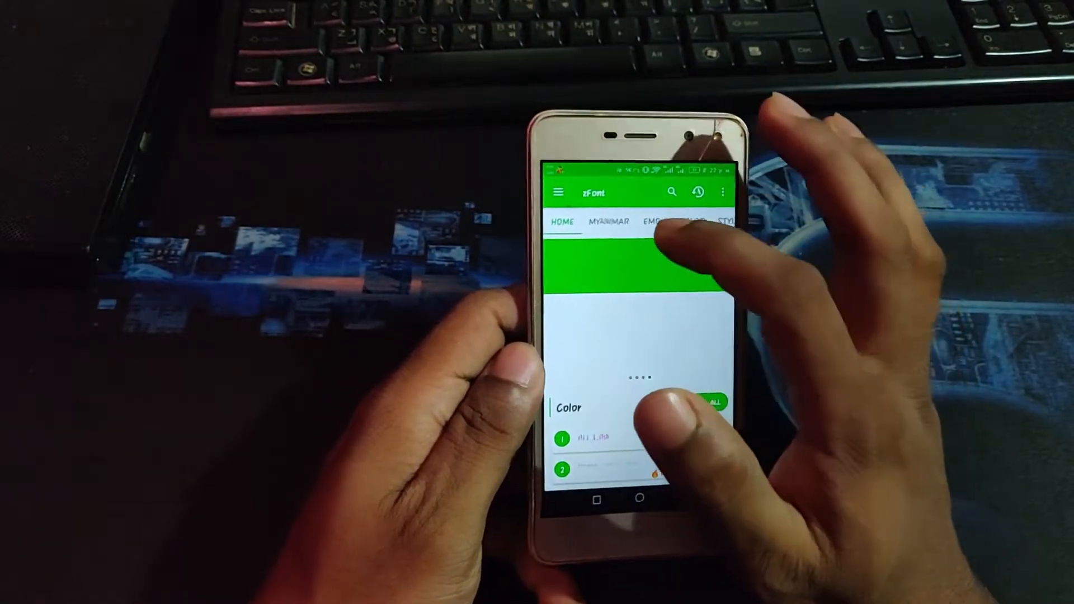
# Browse the colour fonts, then reach the Stylish font catalogue scrolled past the first entries
pyautogui.click(608, 222)
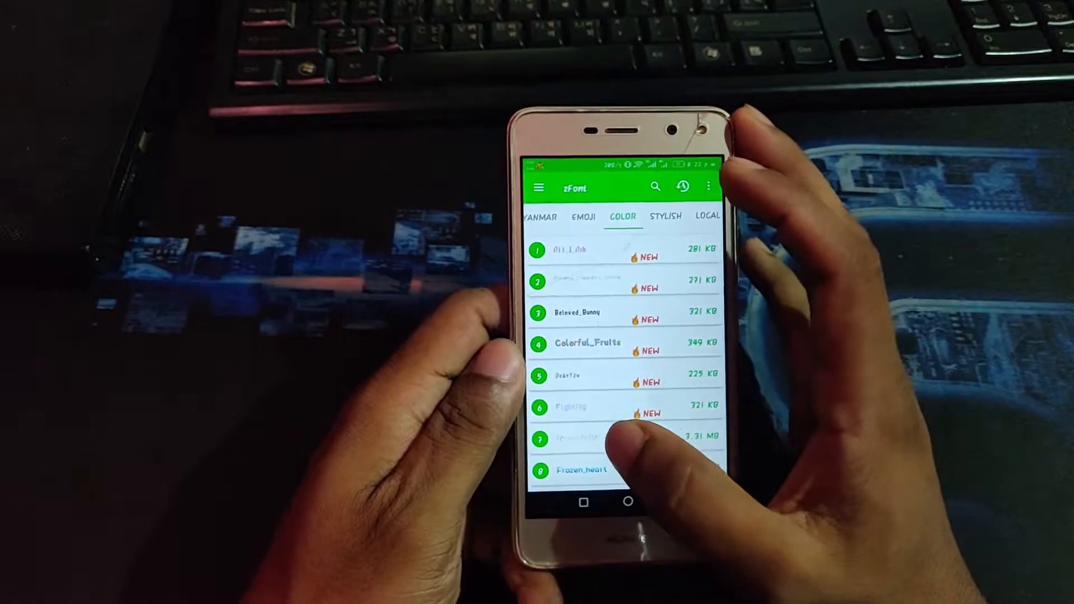
pyautogui.scroll(-3)
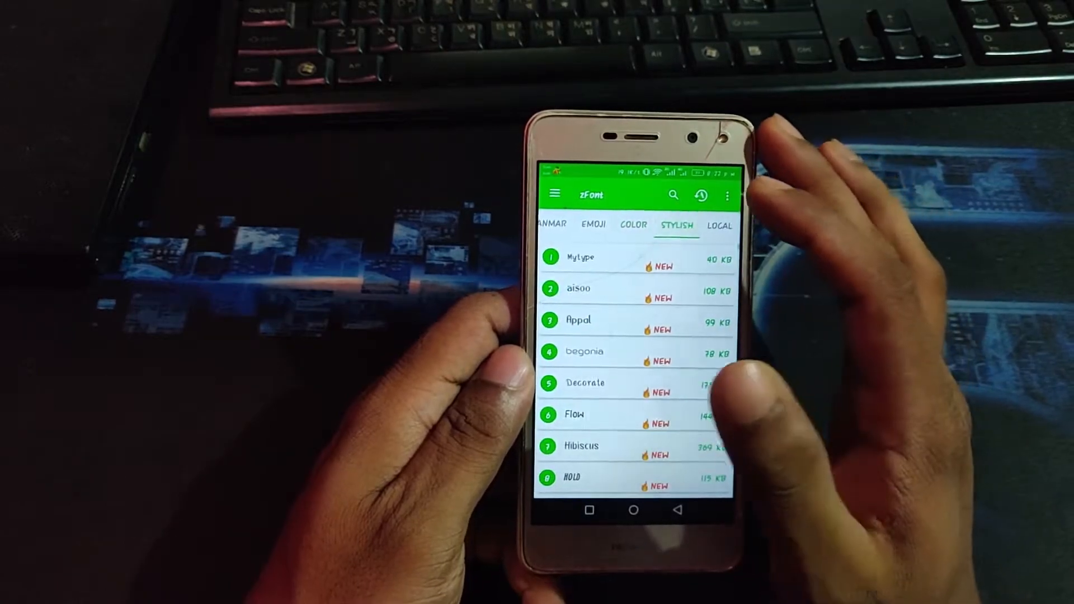
pyautogui.scroll(-3)
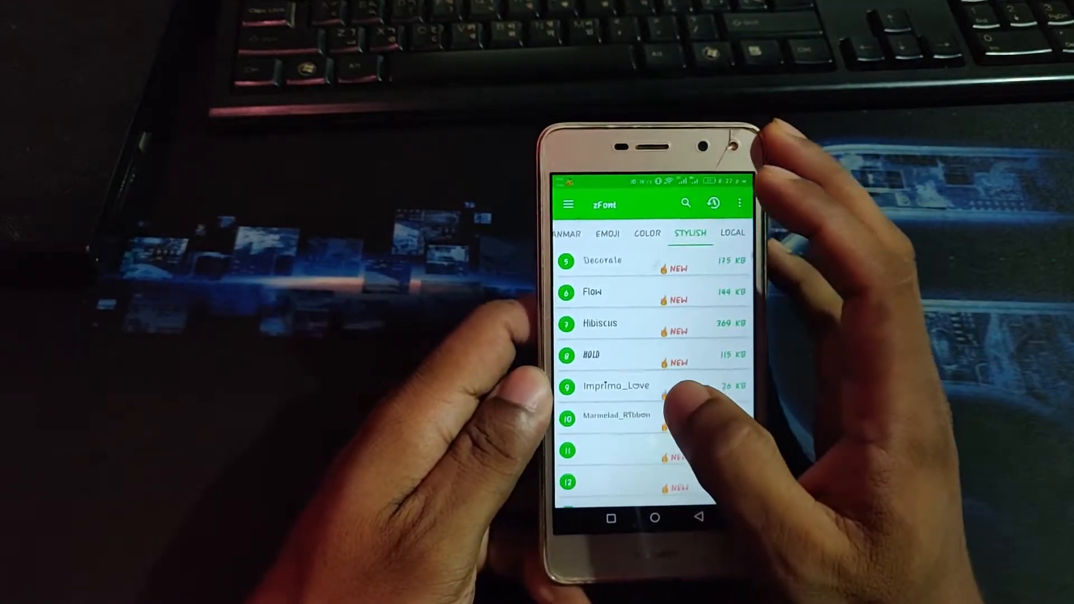
pyautogui.scroll(3)
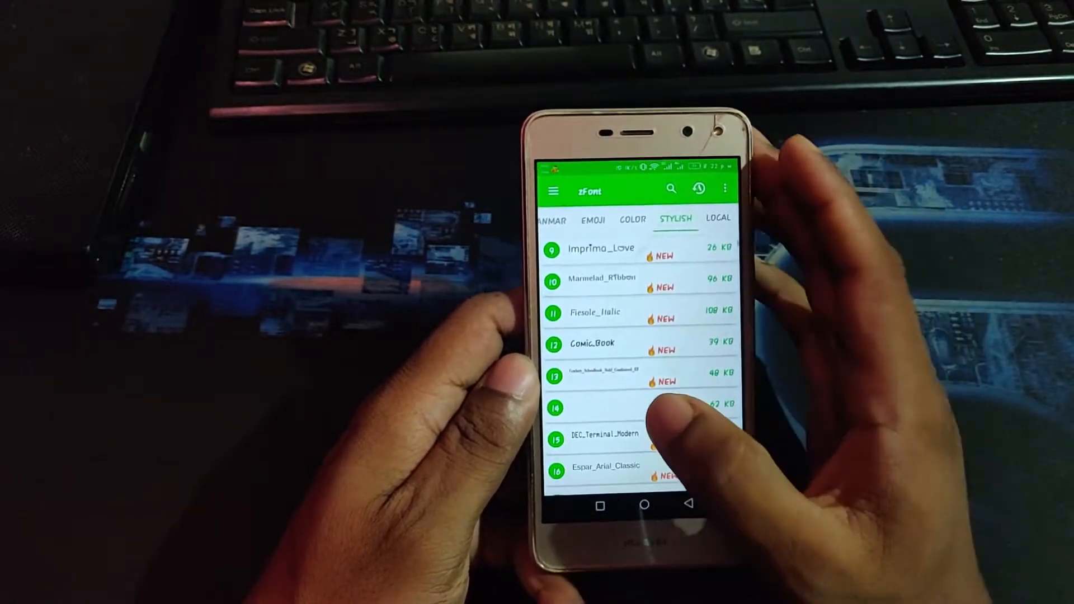
pyautogui.click(717, 218)
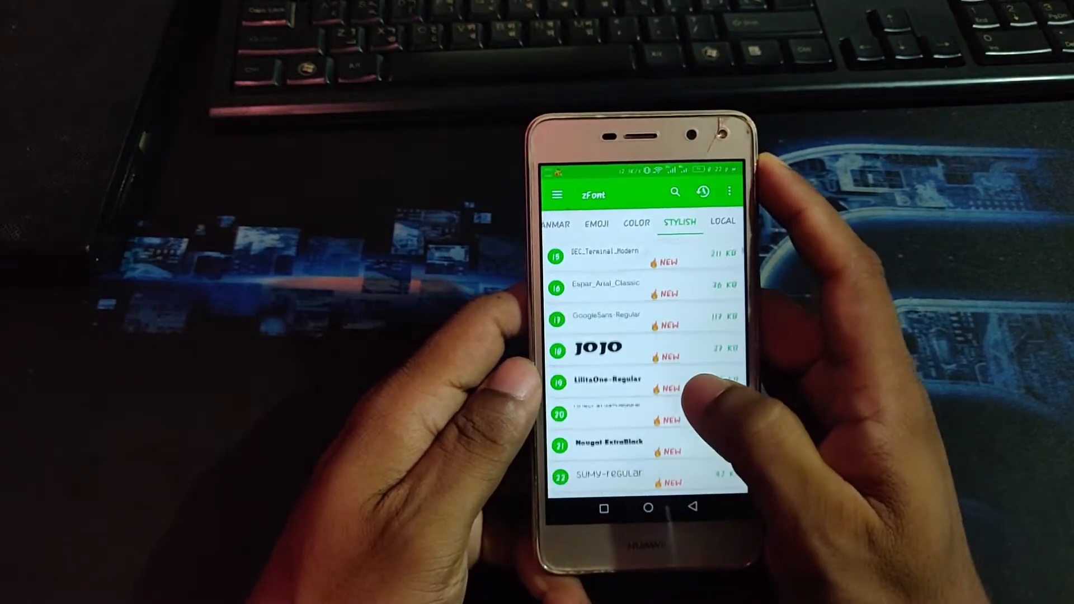
pyautogui.scroll(-3)
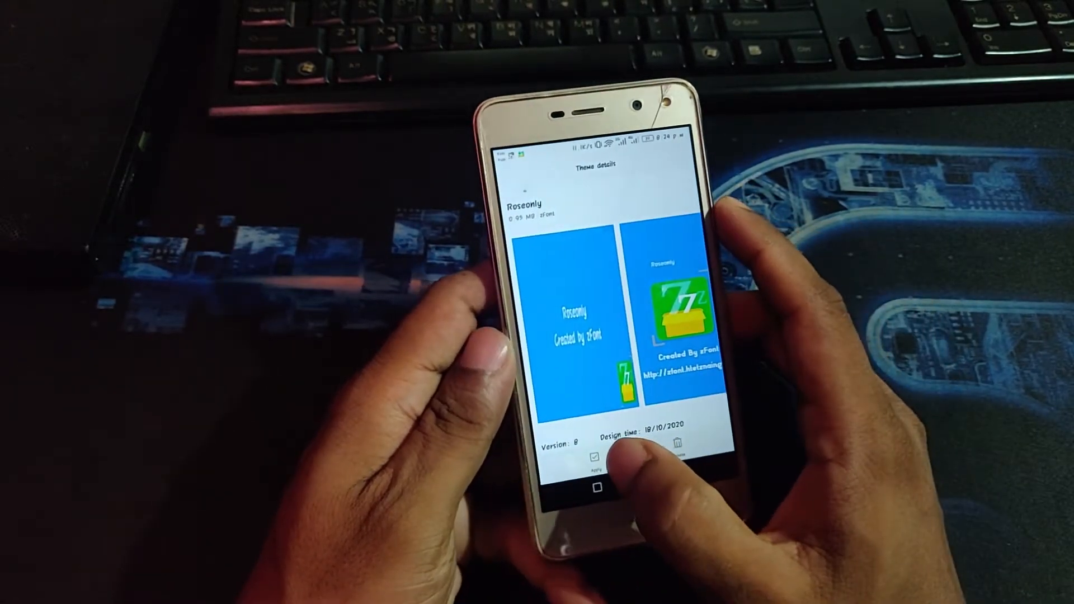
# Apply the Roseonly font theme to the phone
pyautogui.click(585, 462)
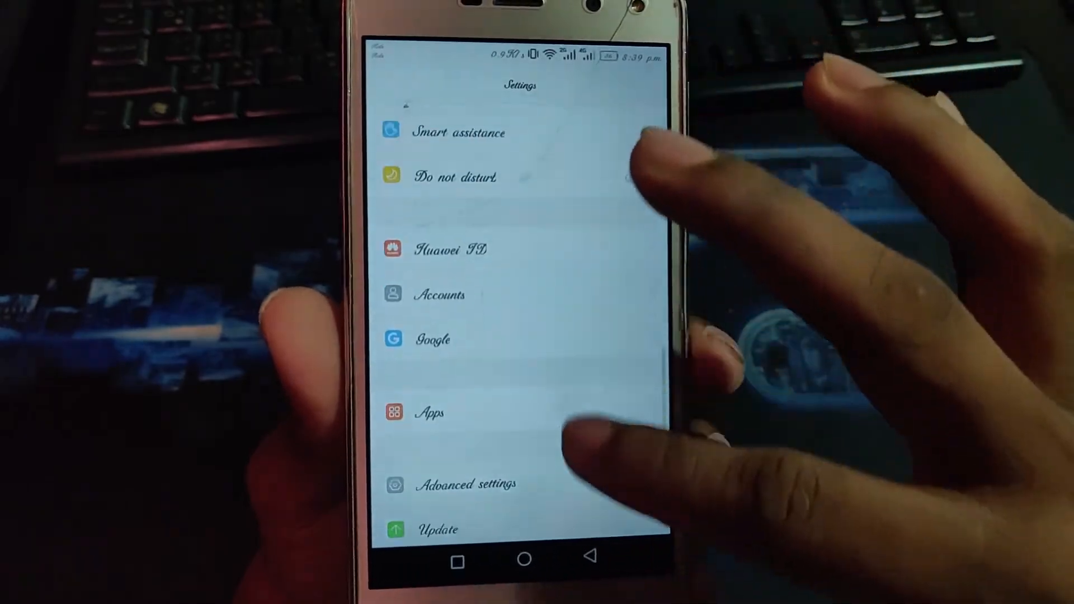
# Scroll the Settings list to show its entries rendered in the new script font
pyautogui.scroll(3)
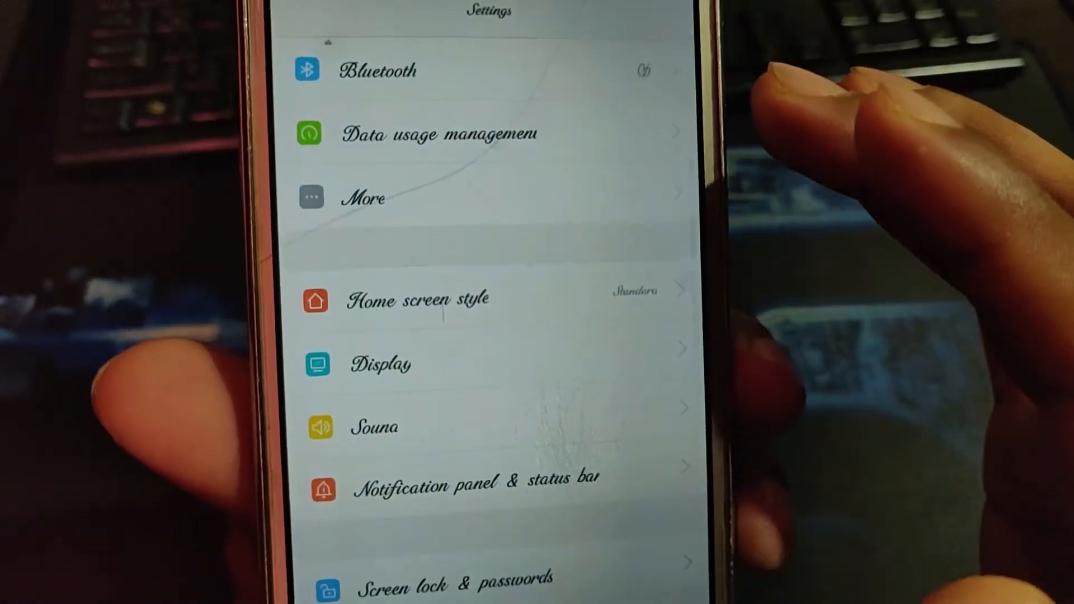